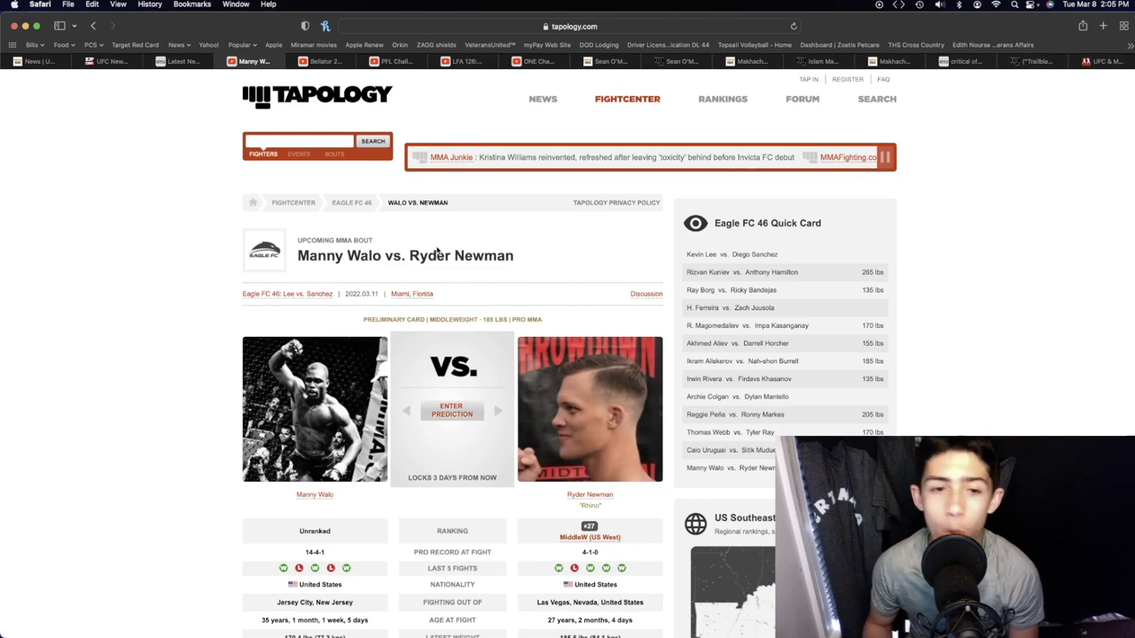
# Scroll through Ryder Newman's Pro Results and Amateur Results on his fighter page
pyautogui.scroll(-3)
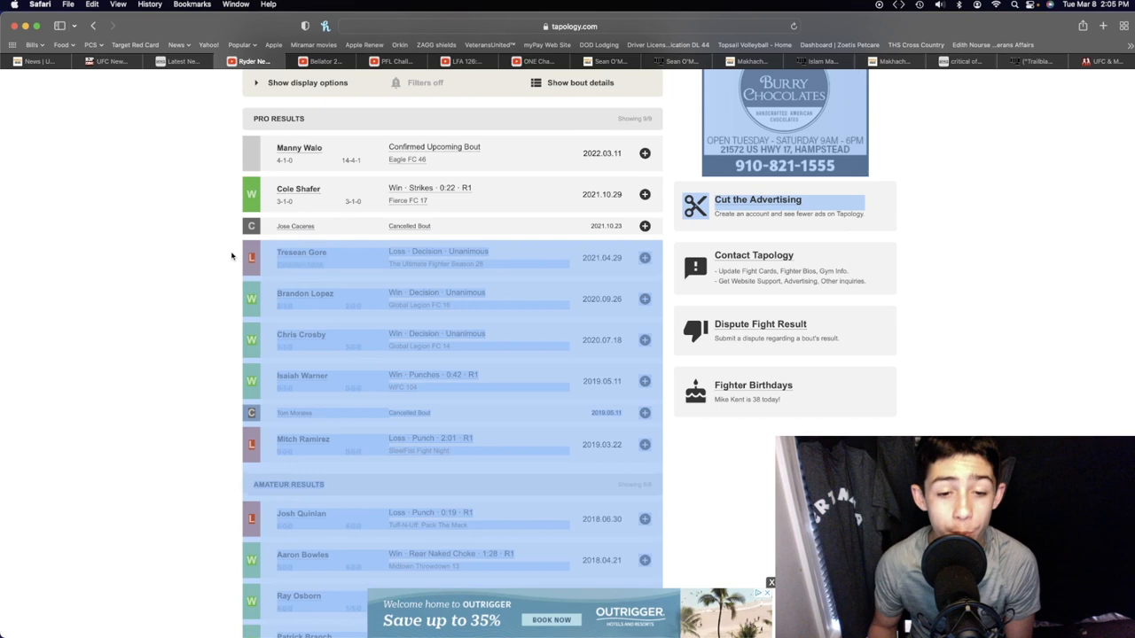
pyautogui.scroll(-3)
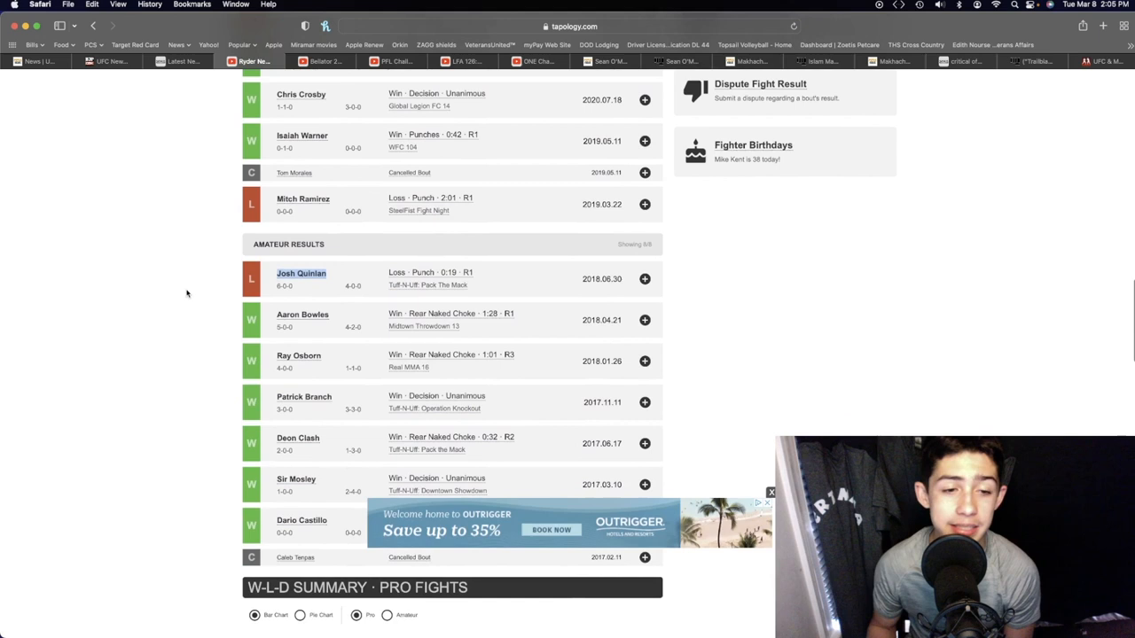
pyautogui.scroll(-3)
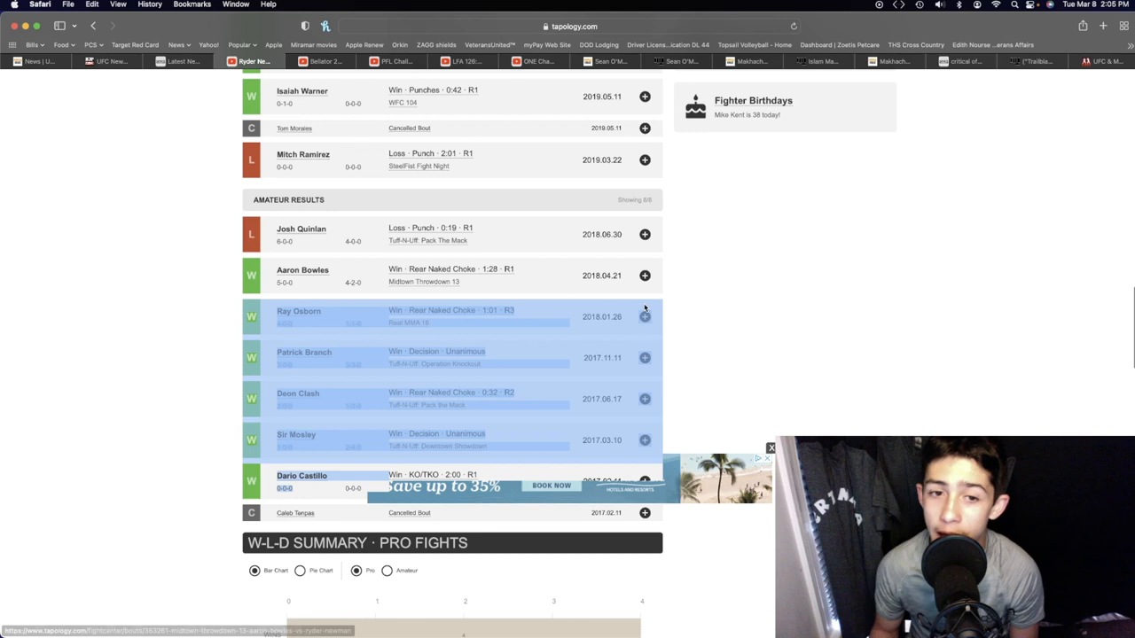
pyautogui.scroll(3)
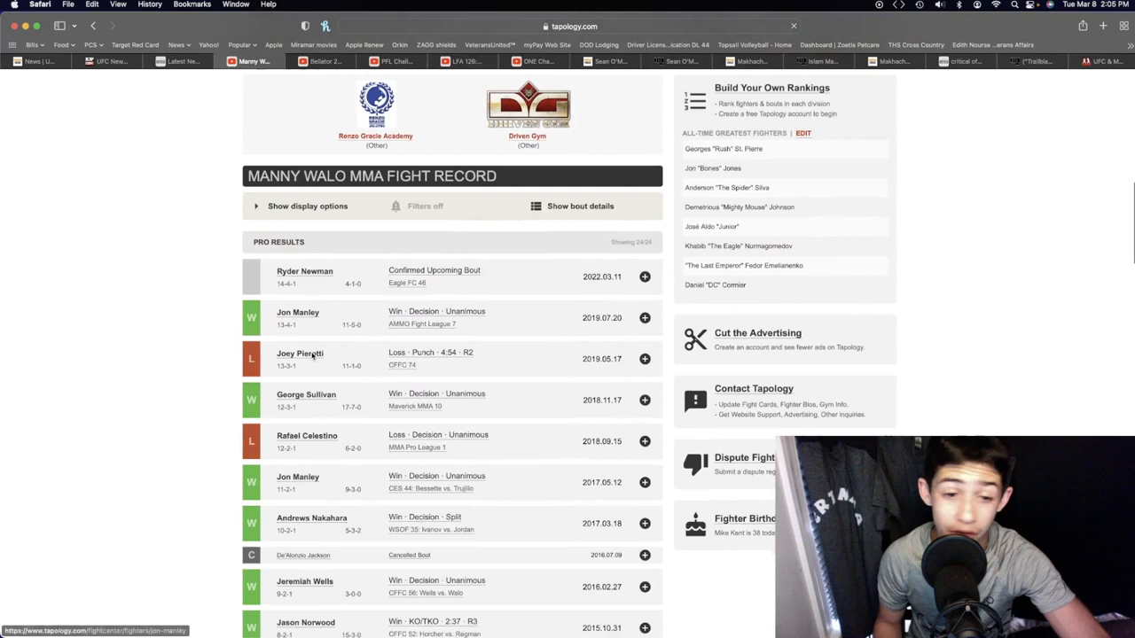
# Scroll Manny Walo's fight record and W-L-D and finish charts, then return to the bout page
pyautogui.scroll(-3)
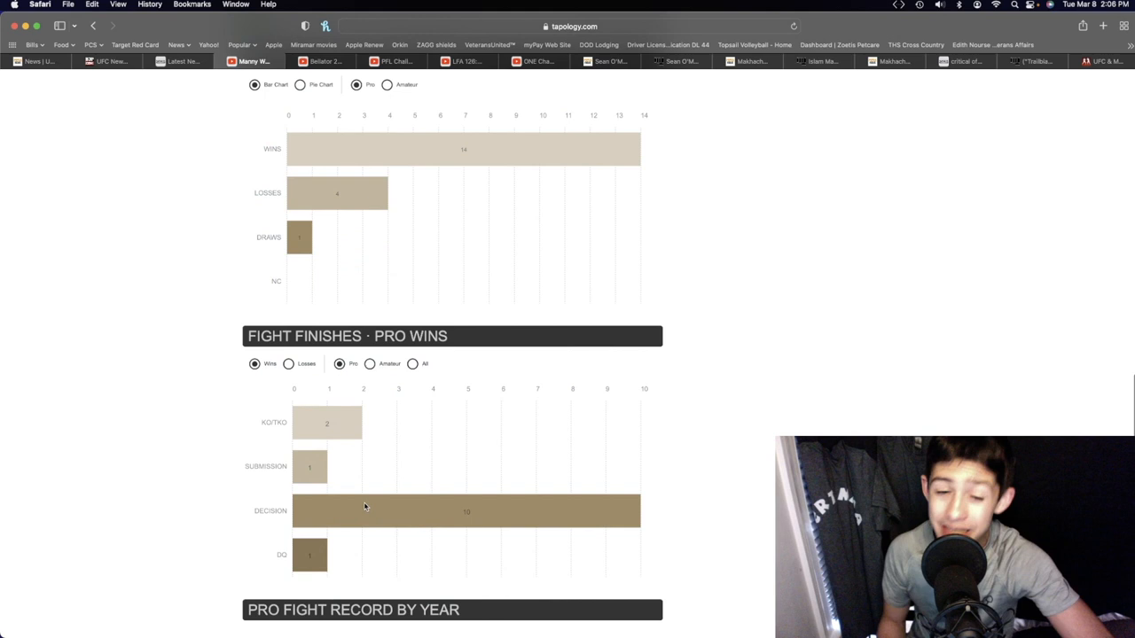
pyautogui.click(94, 26)
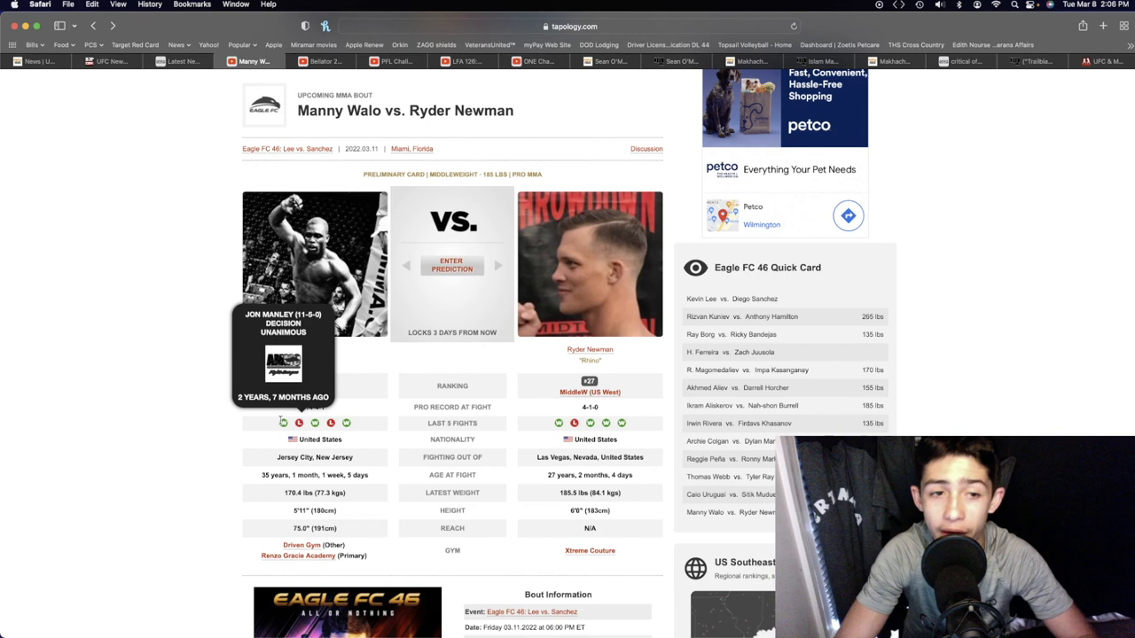
pyautogui.scroll(-3)
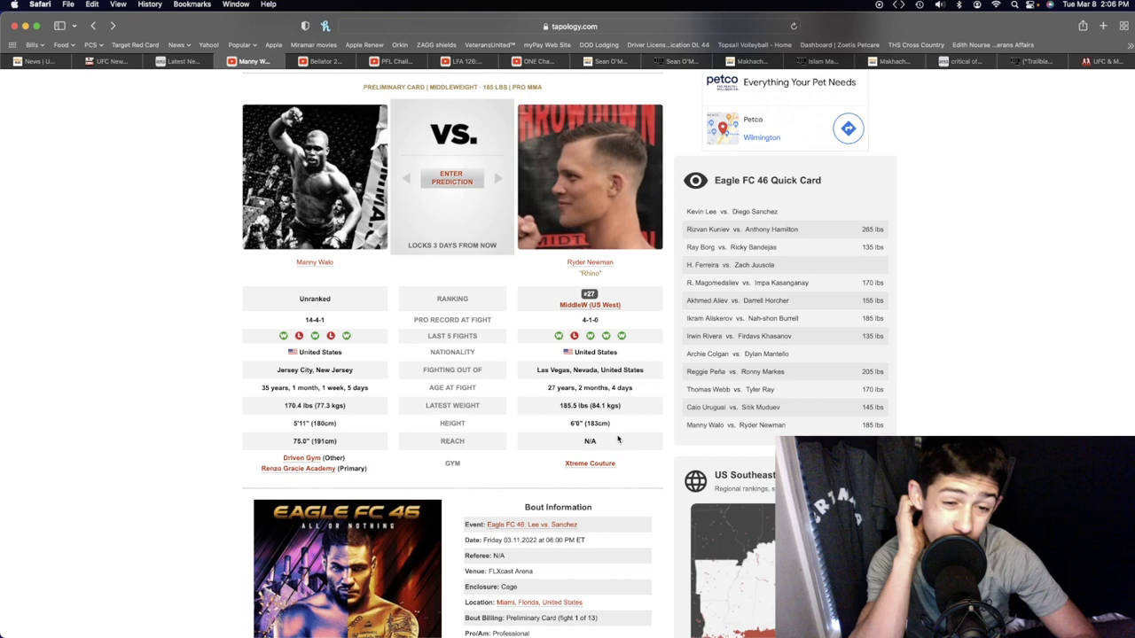
pyautogui.scroll(-3)
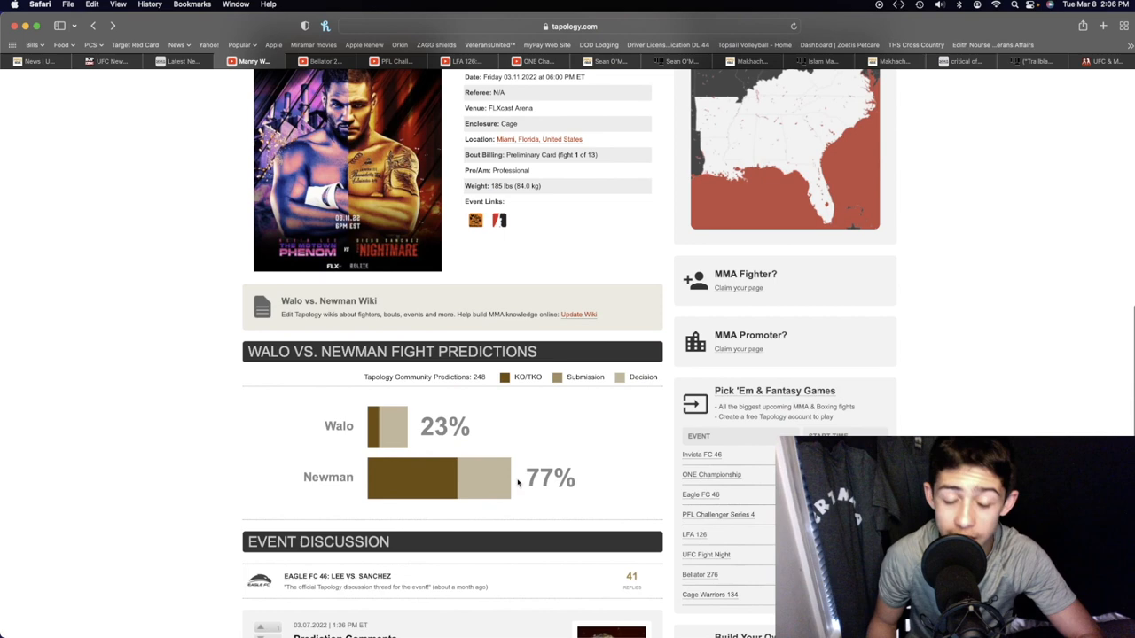
pyautogui.scroll(3)
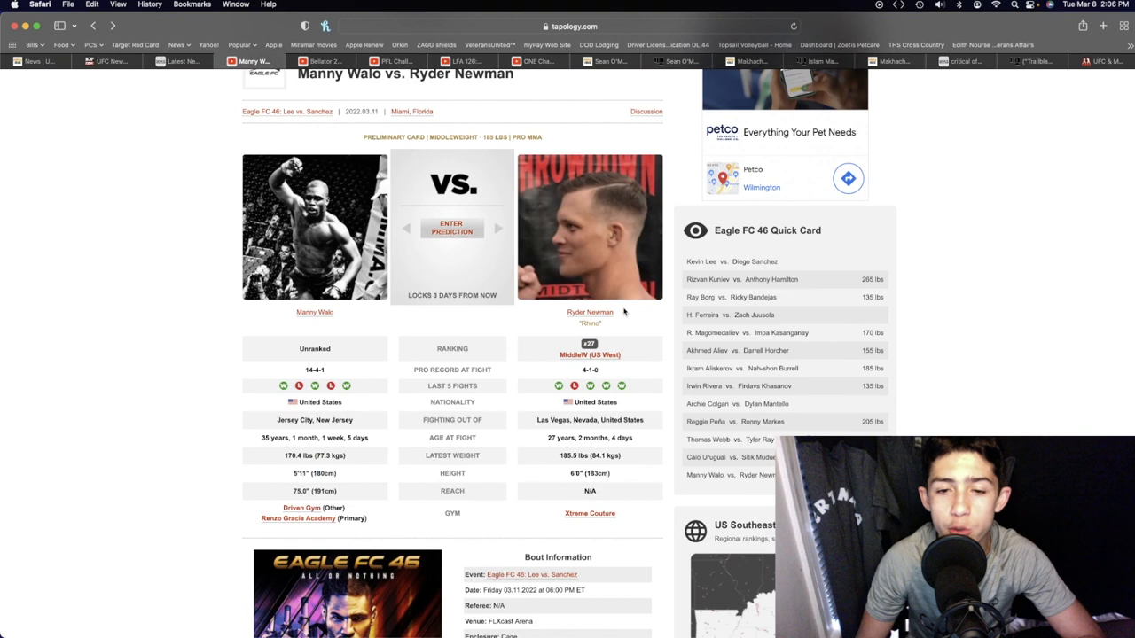